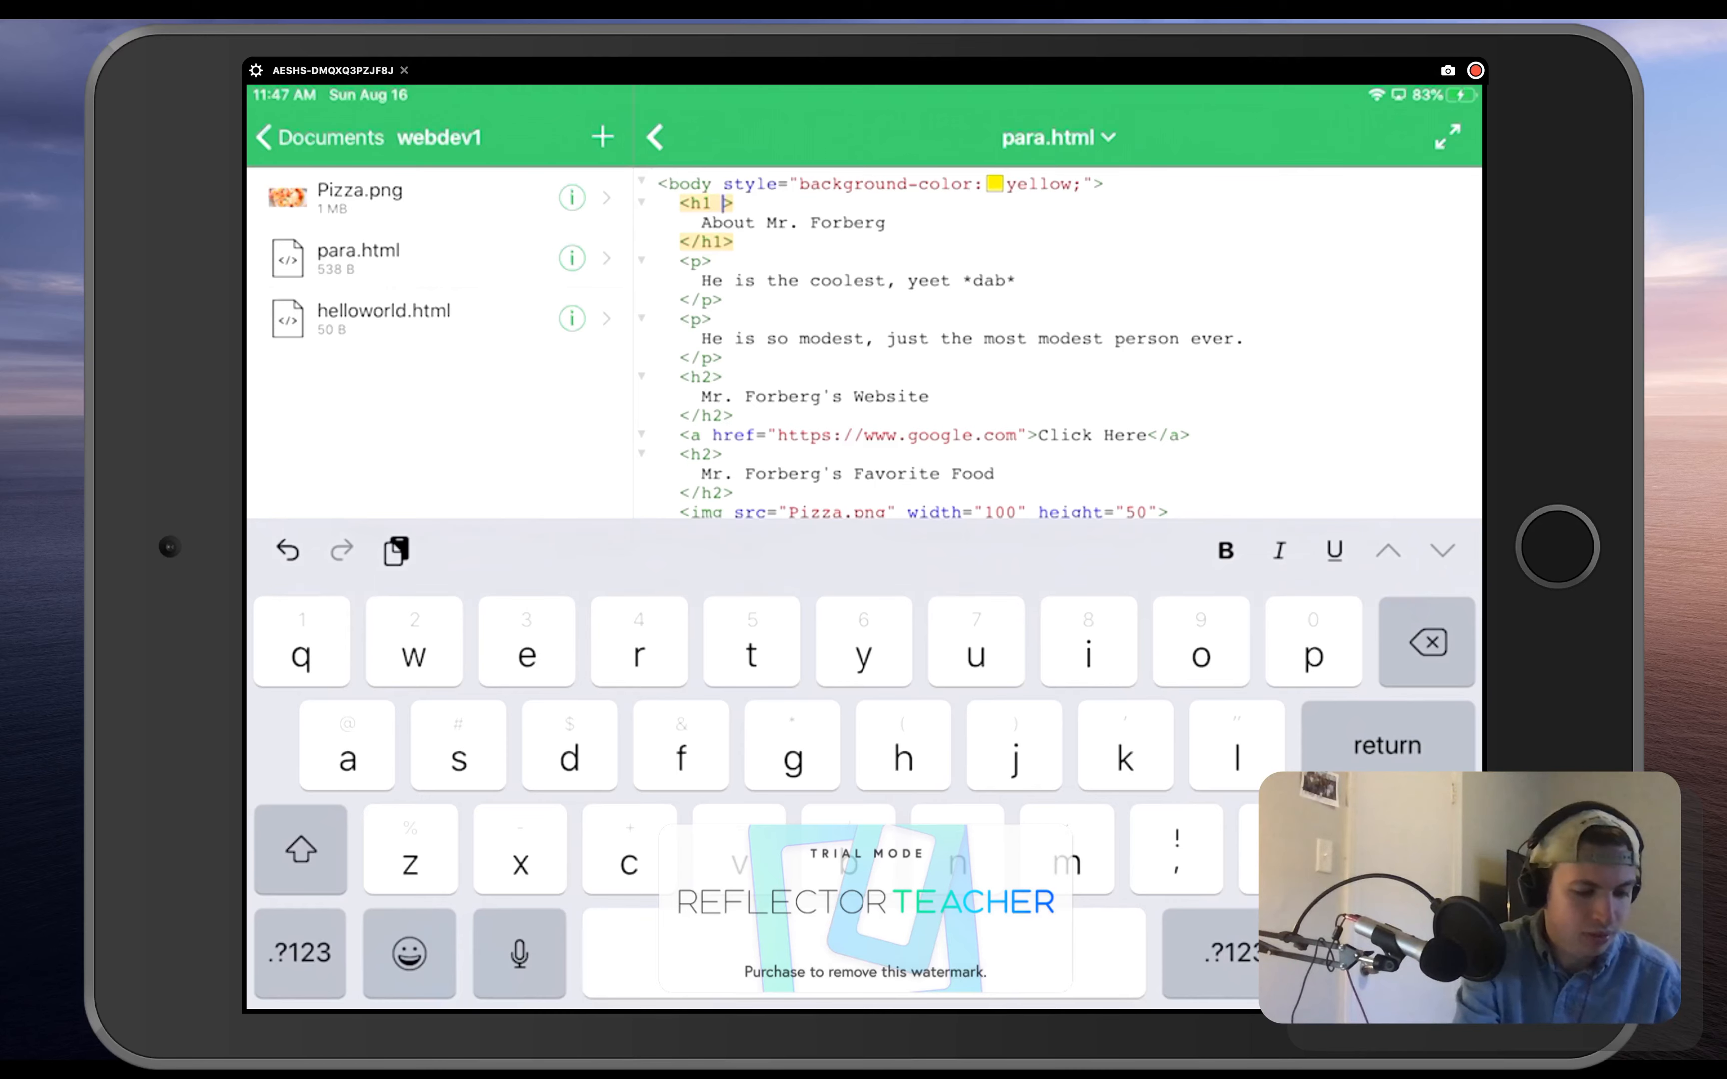
Begin the h1 tag's inline attribute as style=" with its opening quote
{"action": "type", "text": "style"}
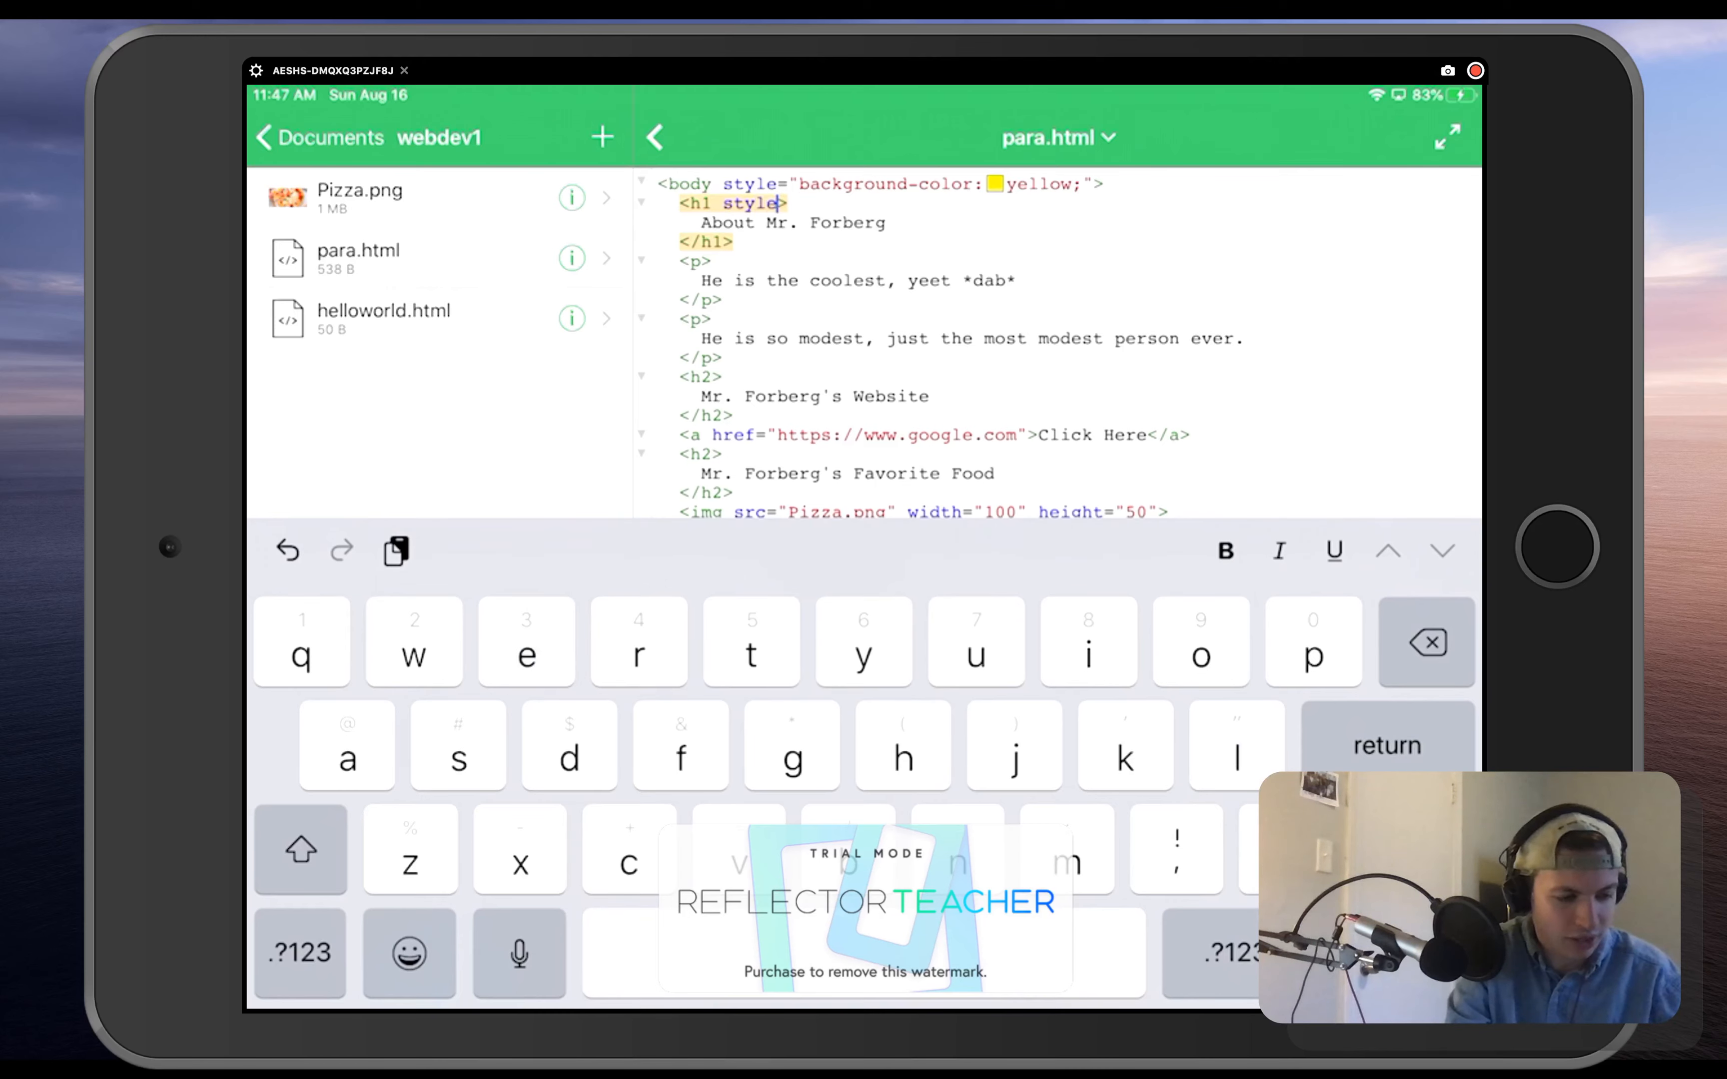
{"action": "left_click", "coordinate": [300, 953]}
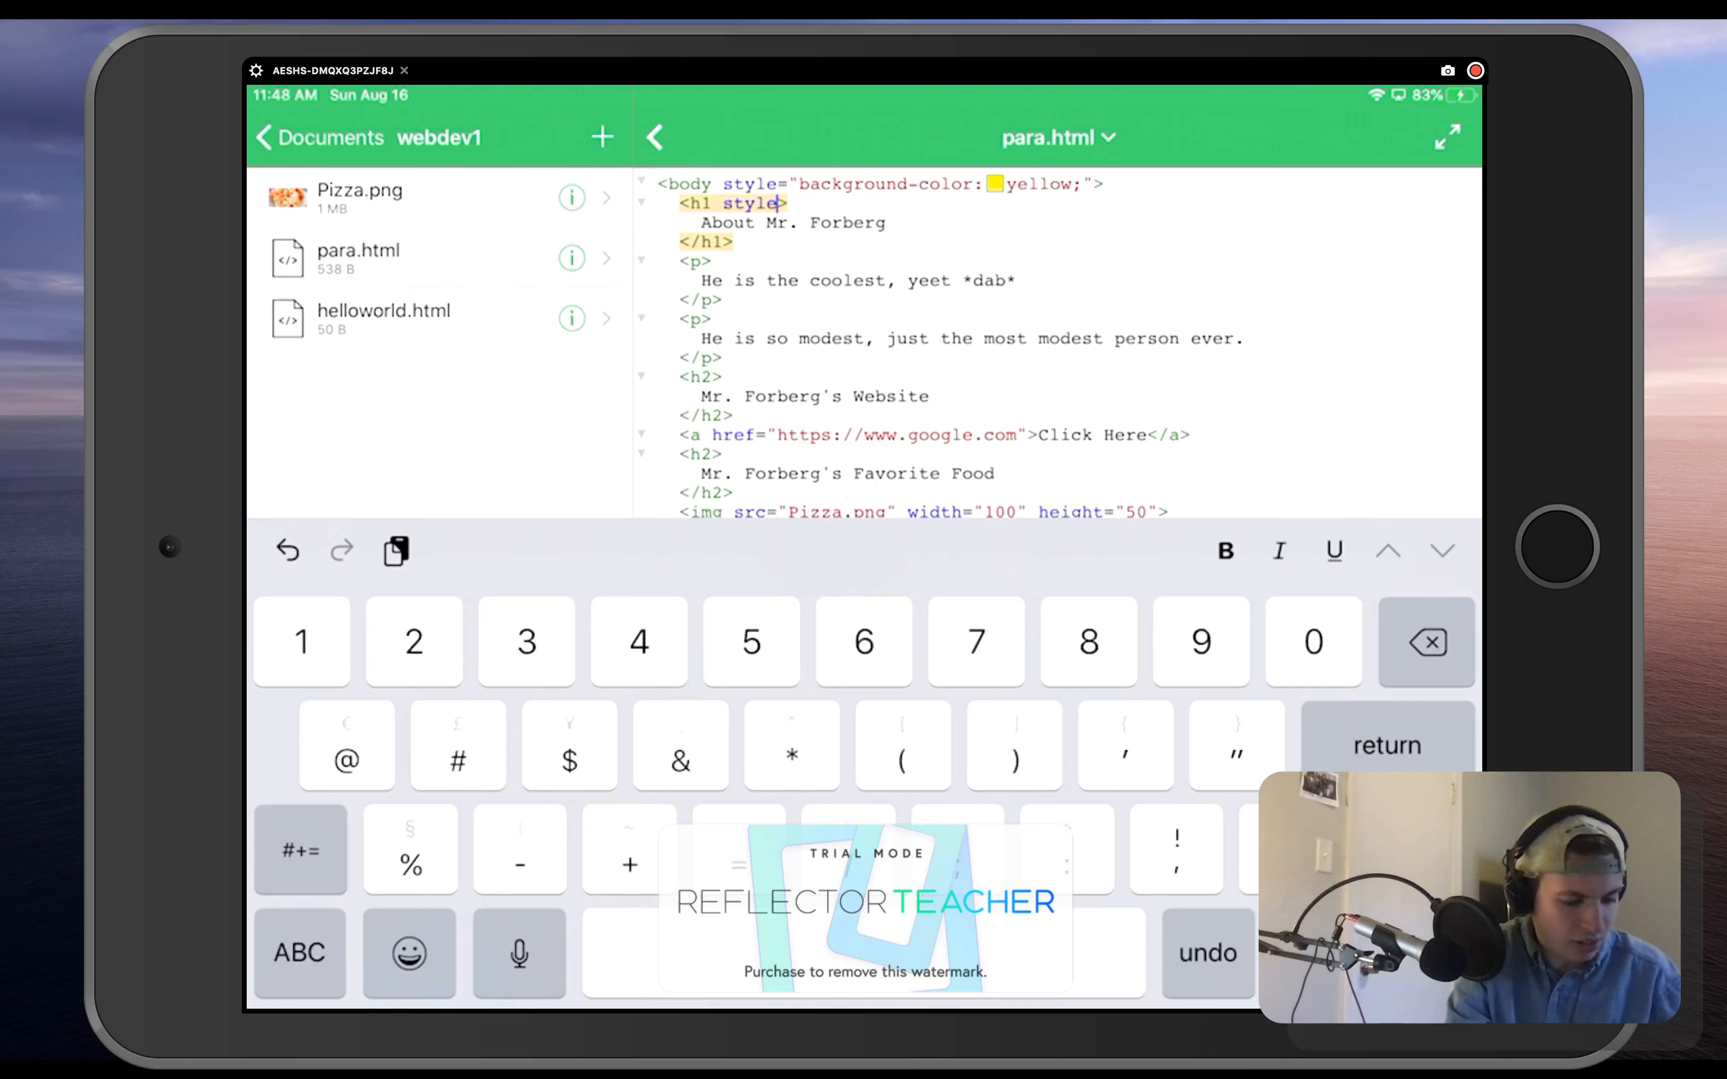
{"action": "type", "text": "="}
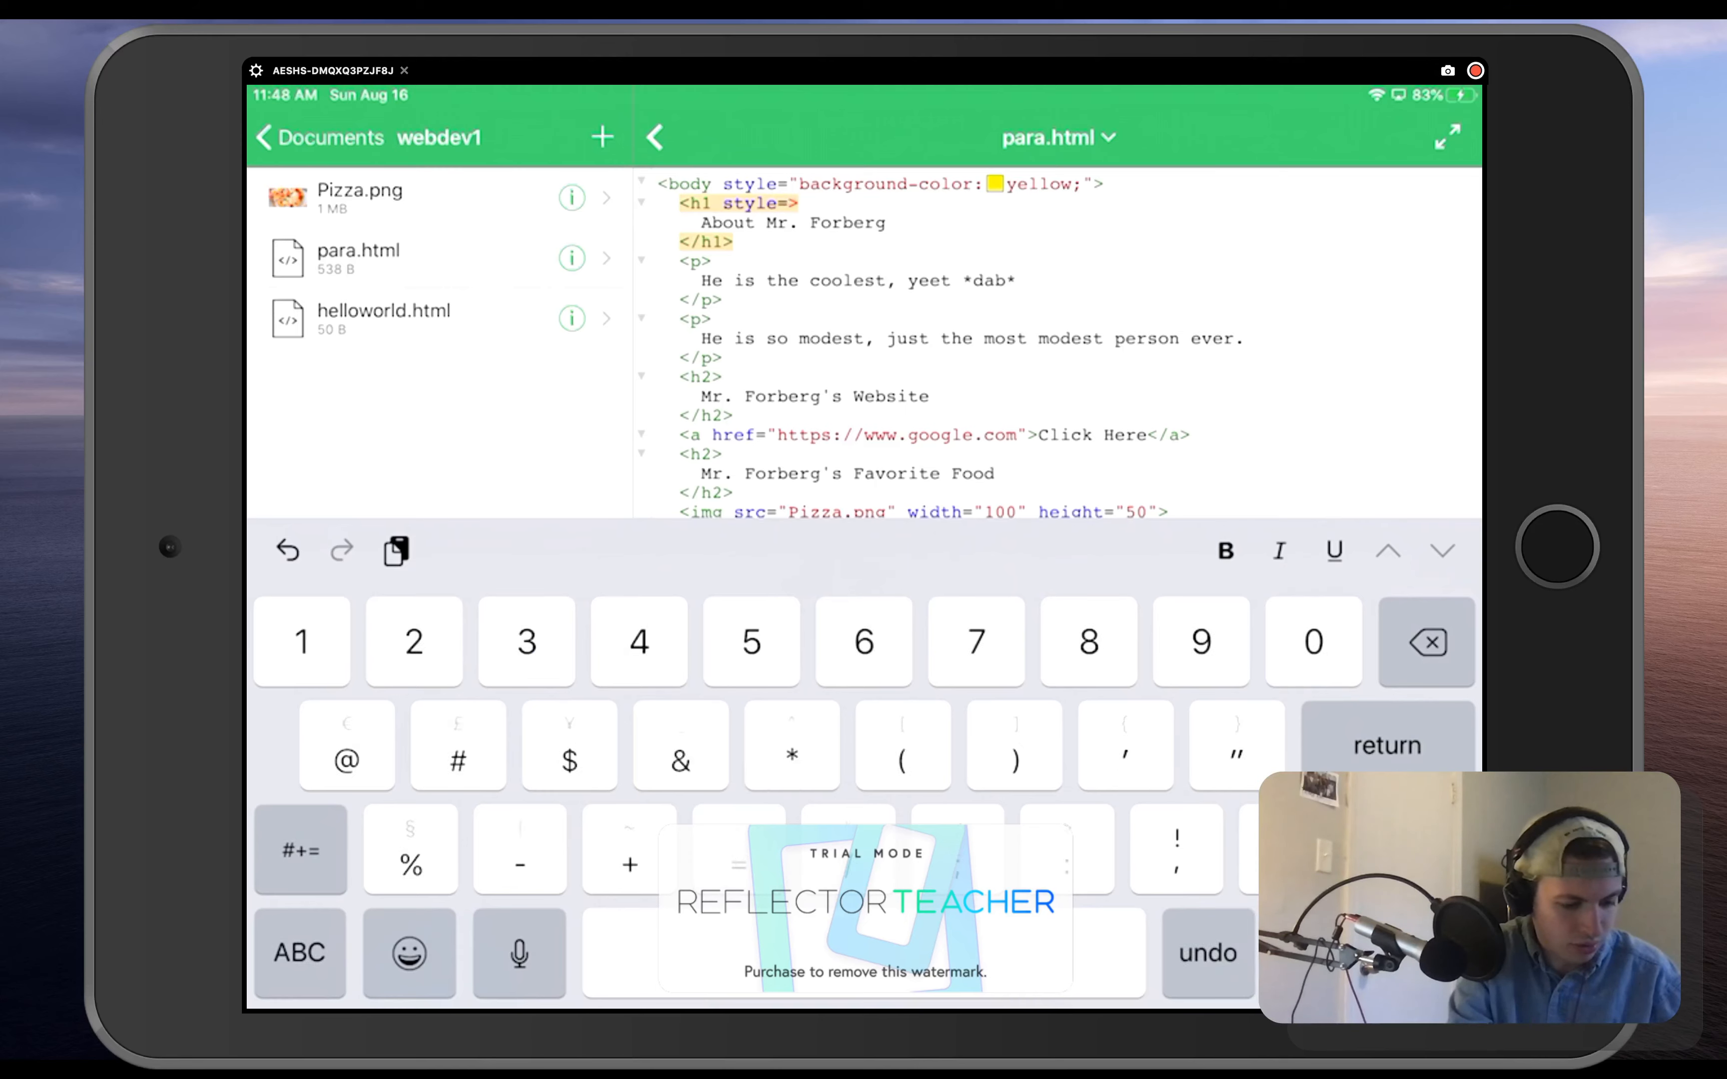
{"action": "left_click", "coordinate": [298, 952]}
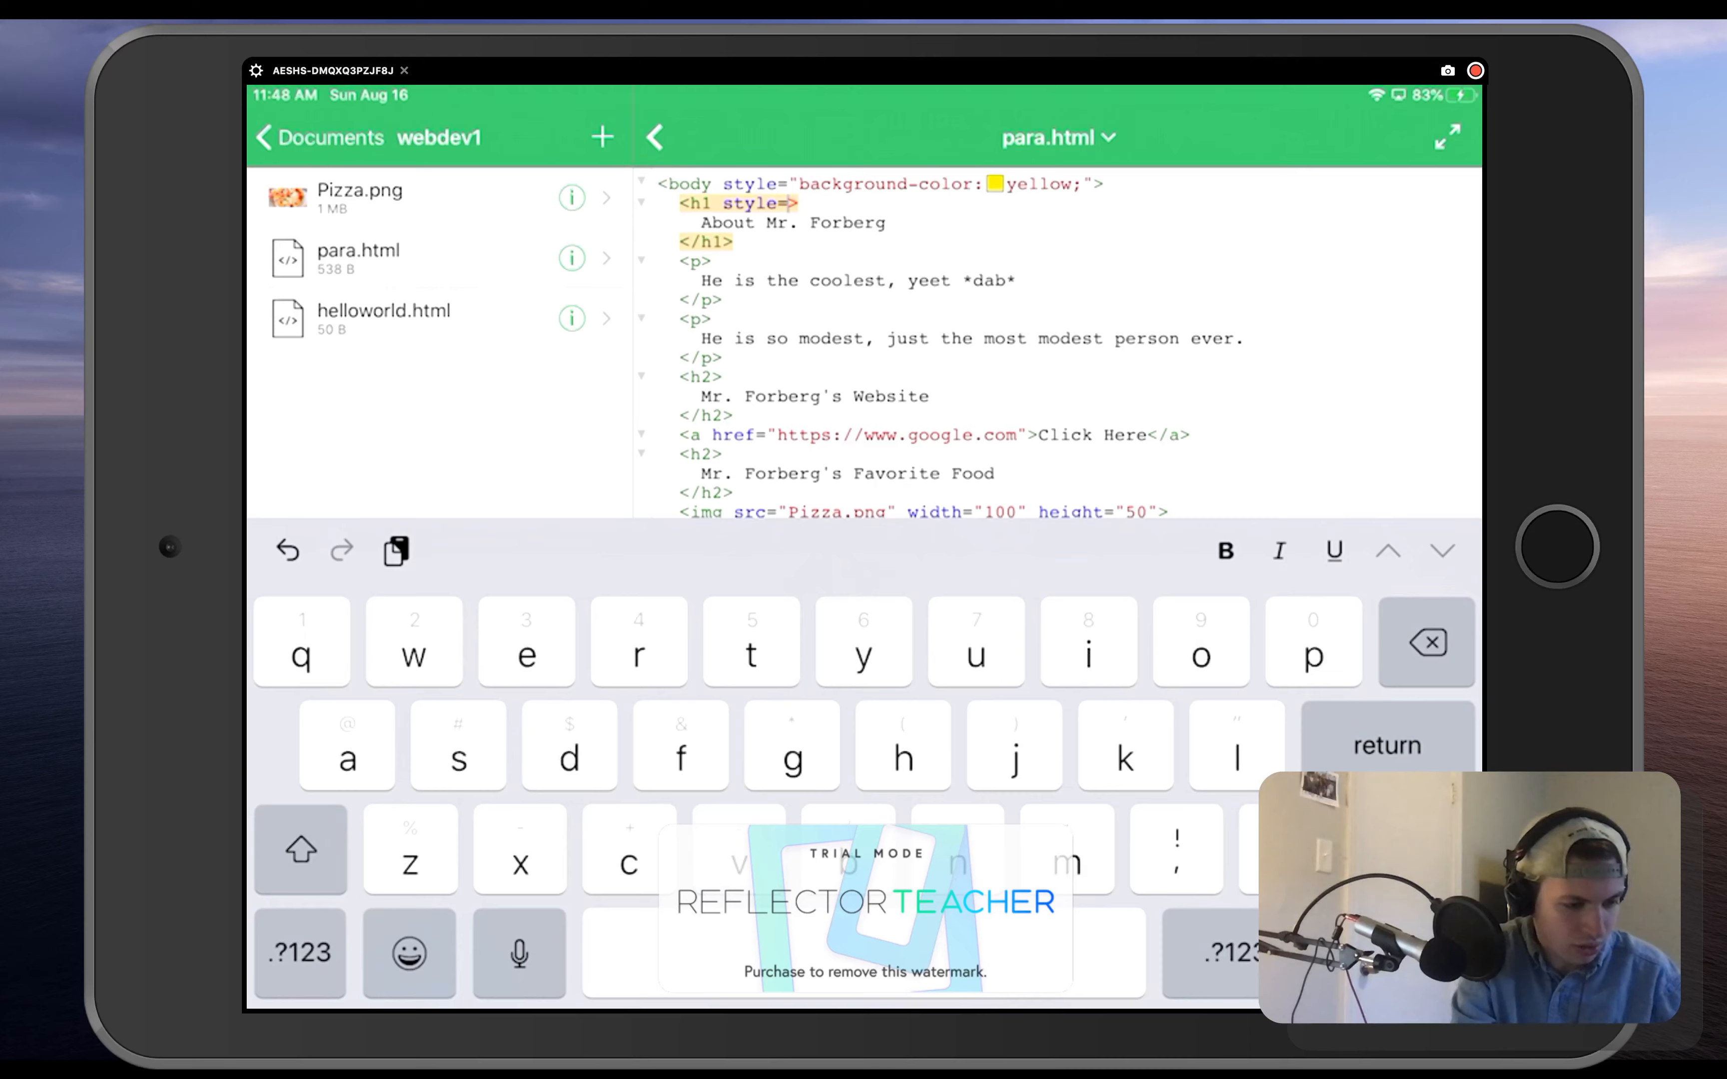
{"action": "type", "text": "\""}
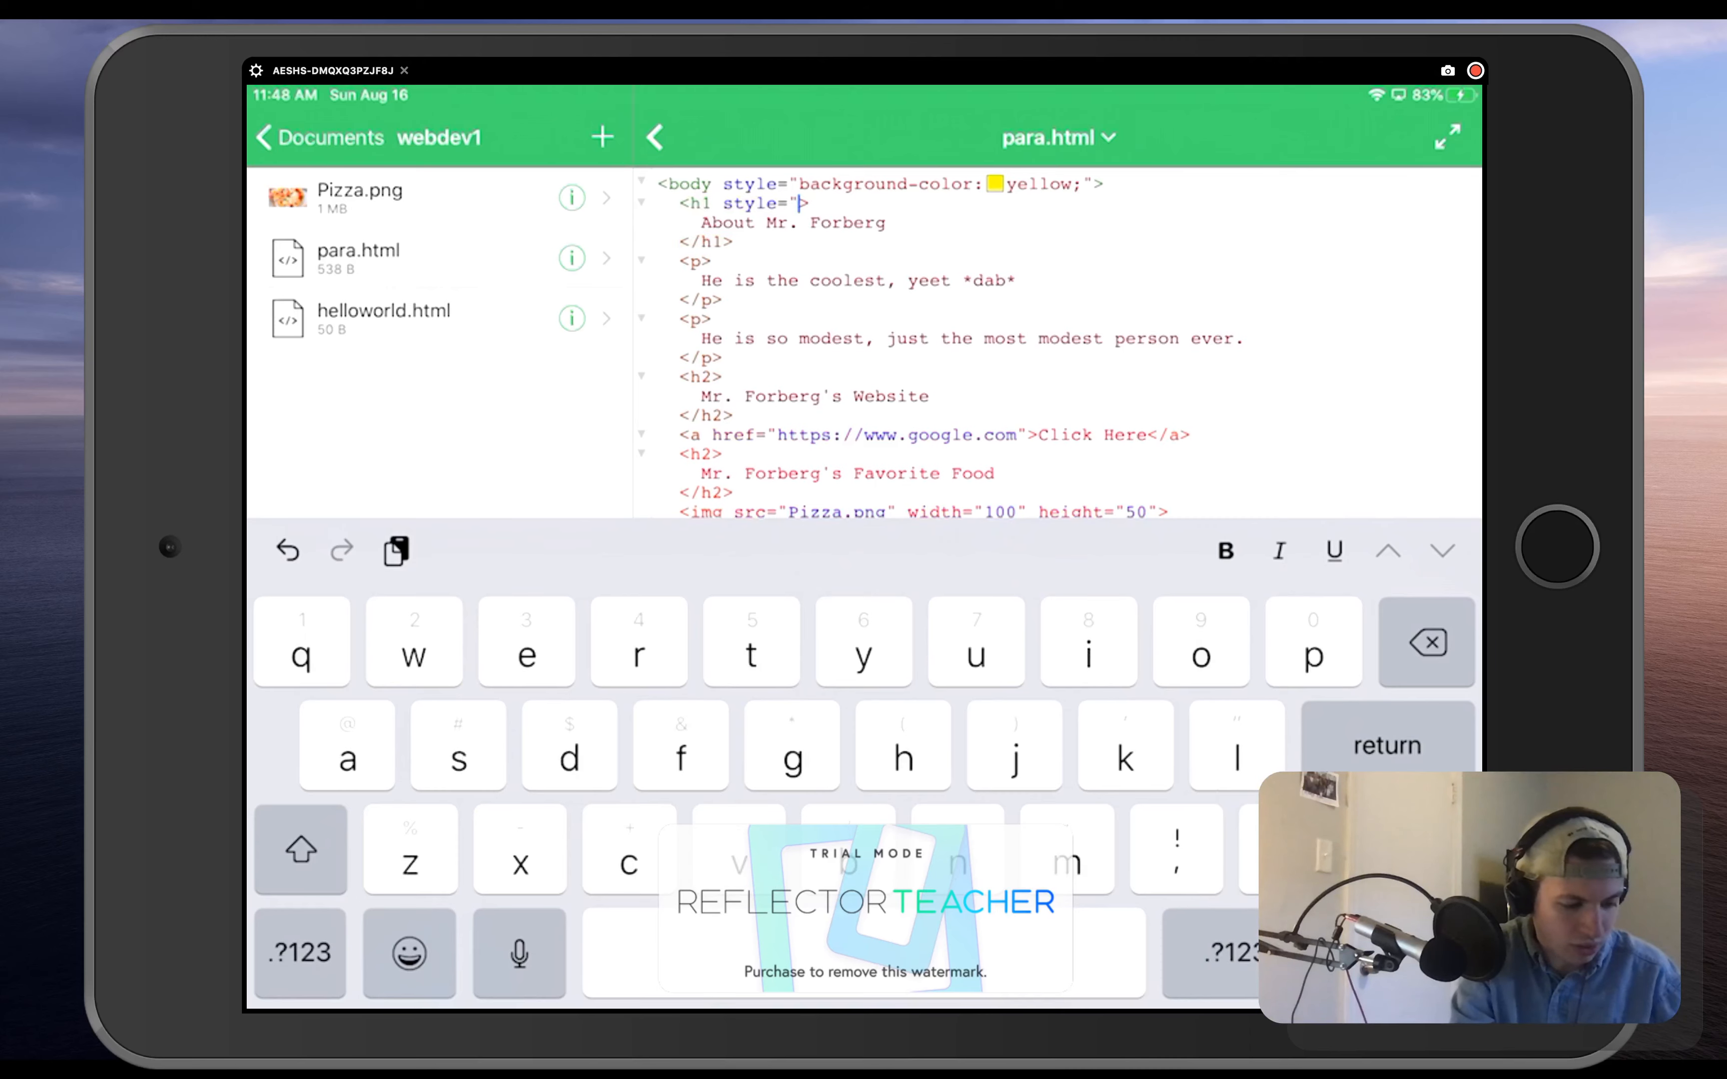
Write the style value color:tomato inside the h1's attribute
{"action": "type", "text": "color"}
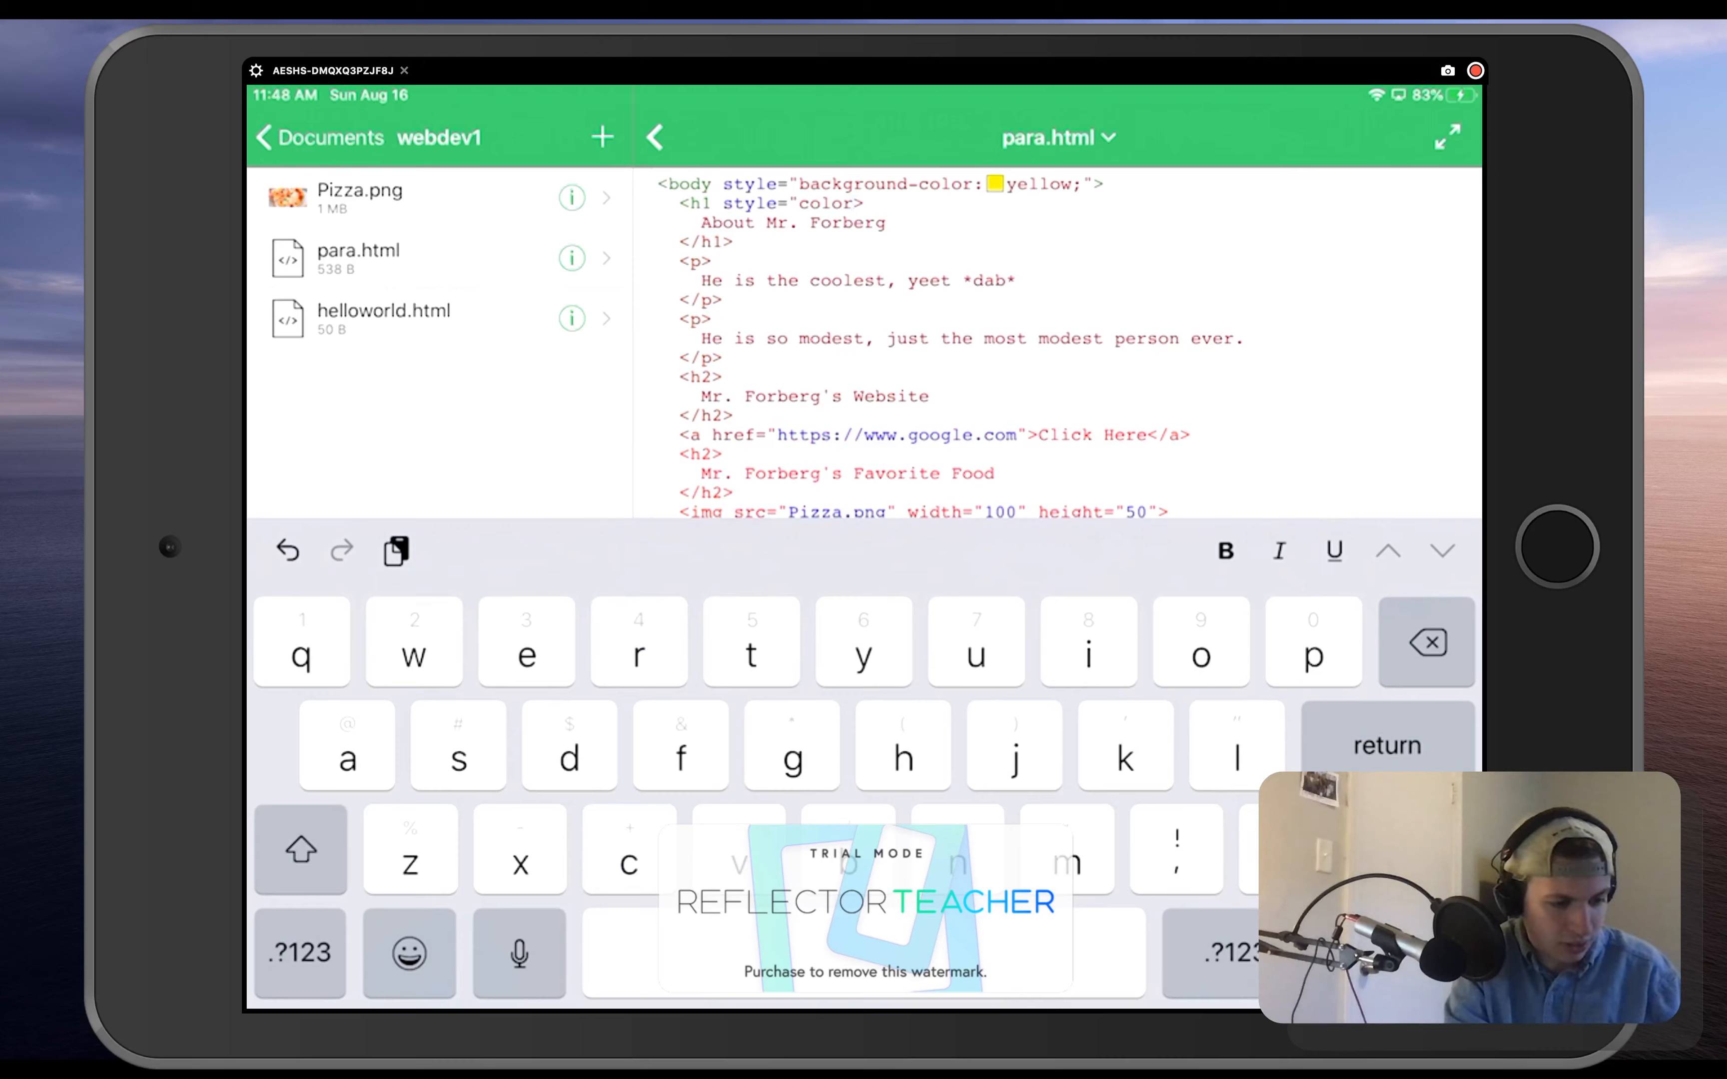
{"action": "left_click", "coordinate": [300, 952]}
{"action": "type", "text": ":"}
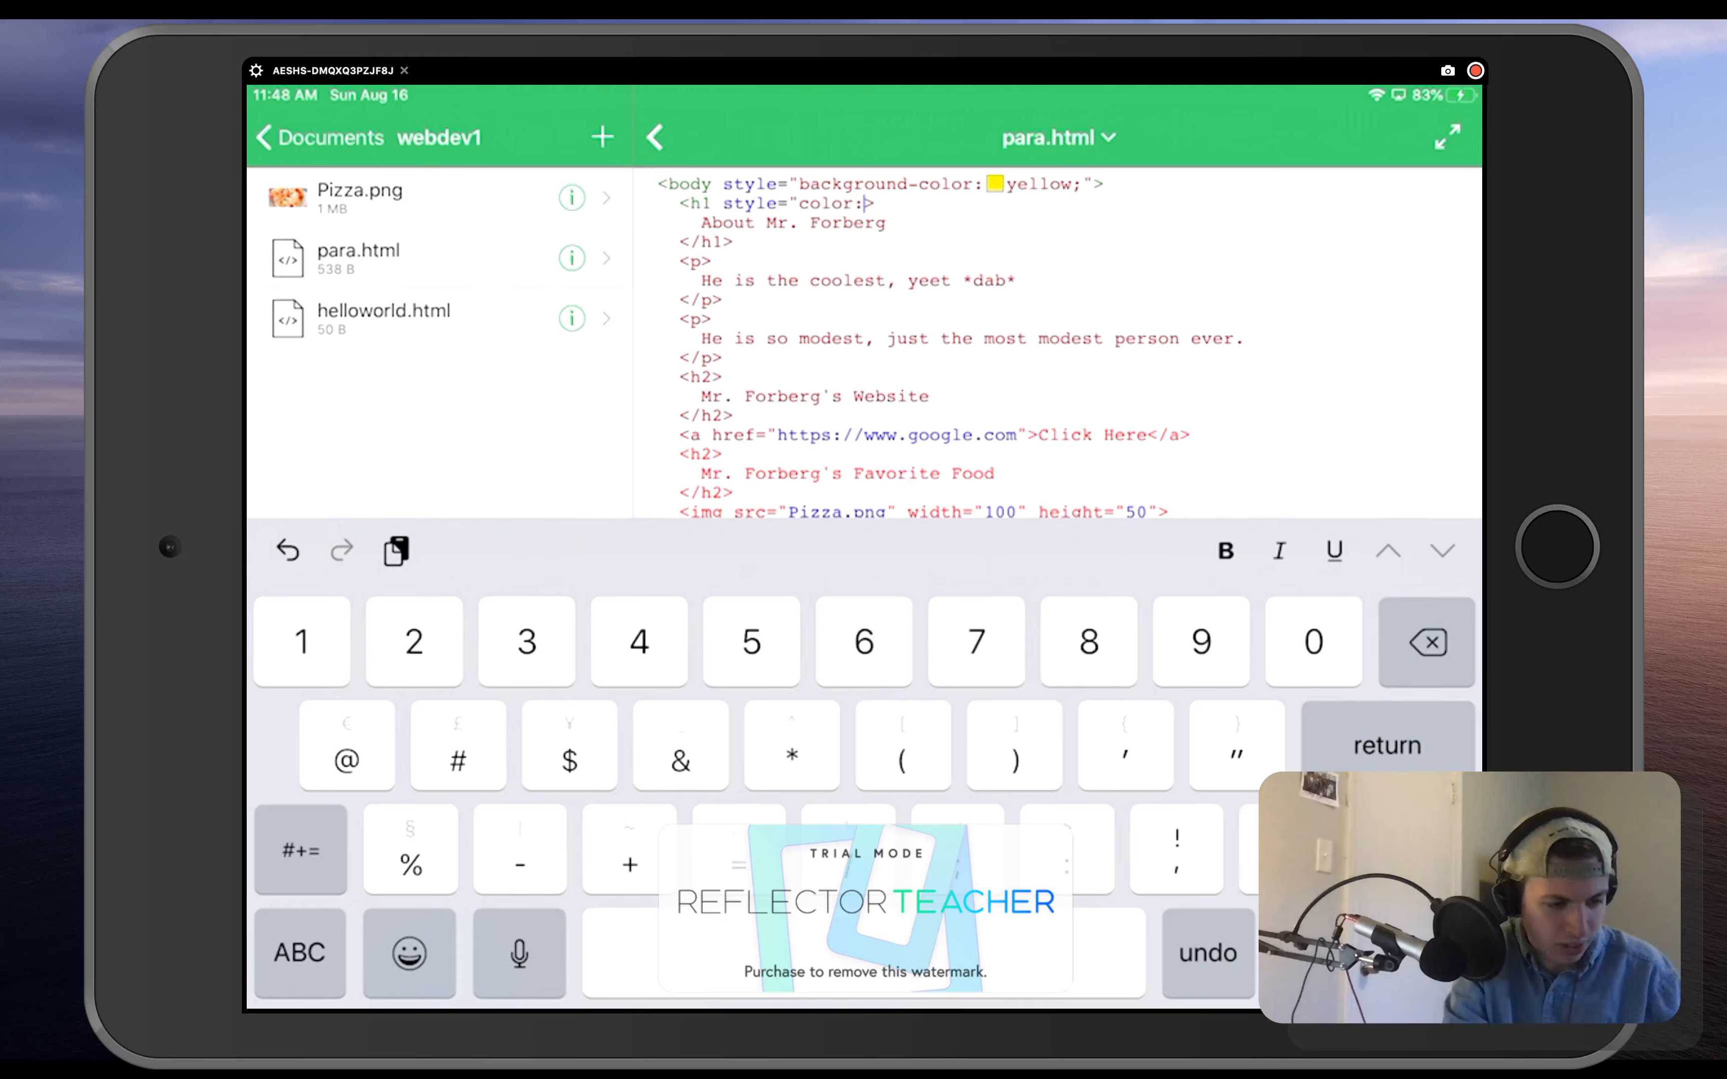
{"action": "left_click", "coordinate": [298, 952]}
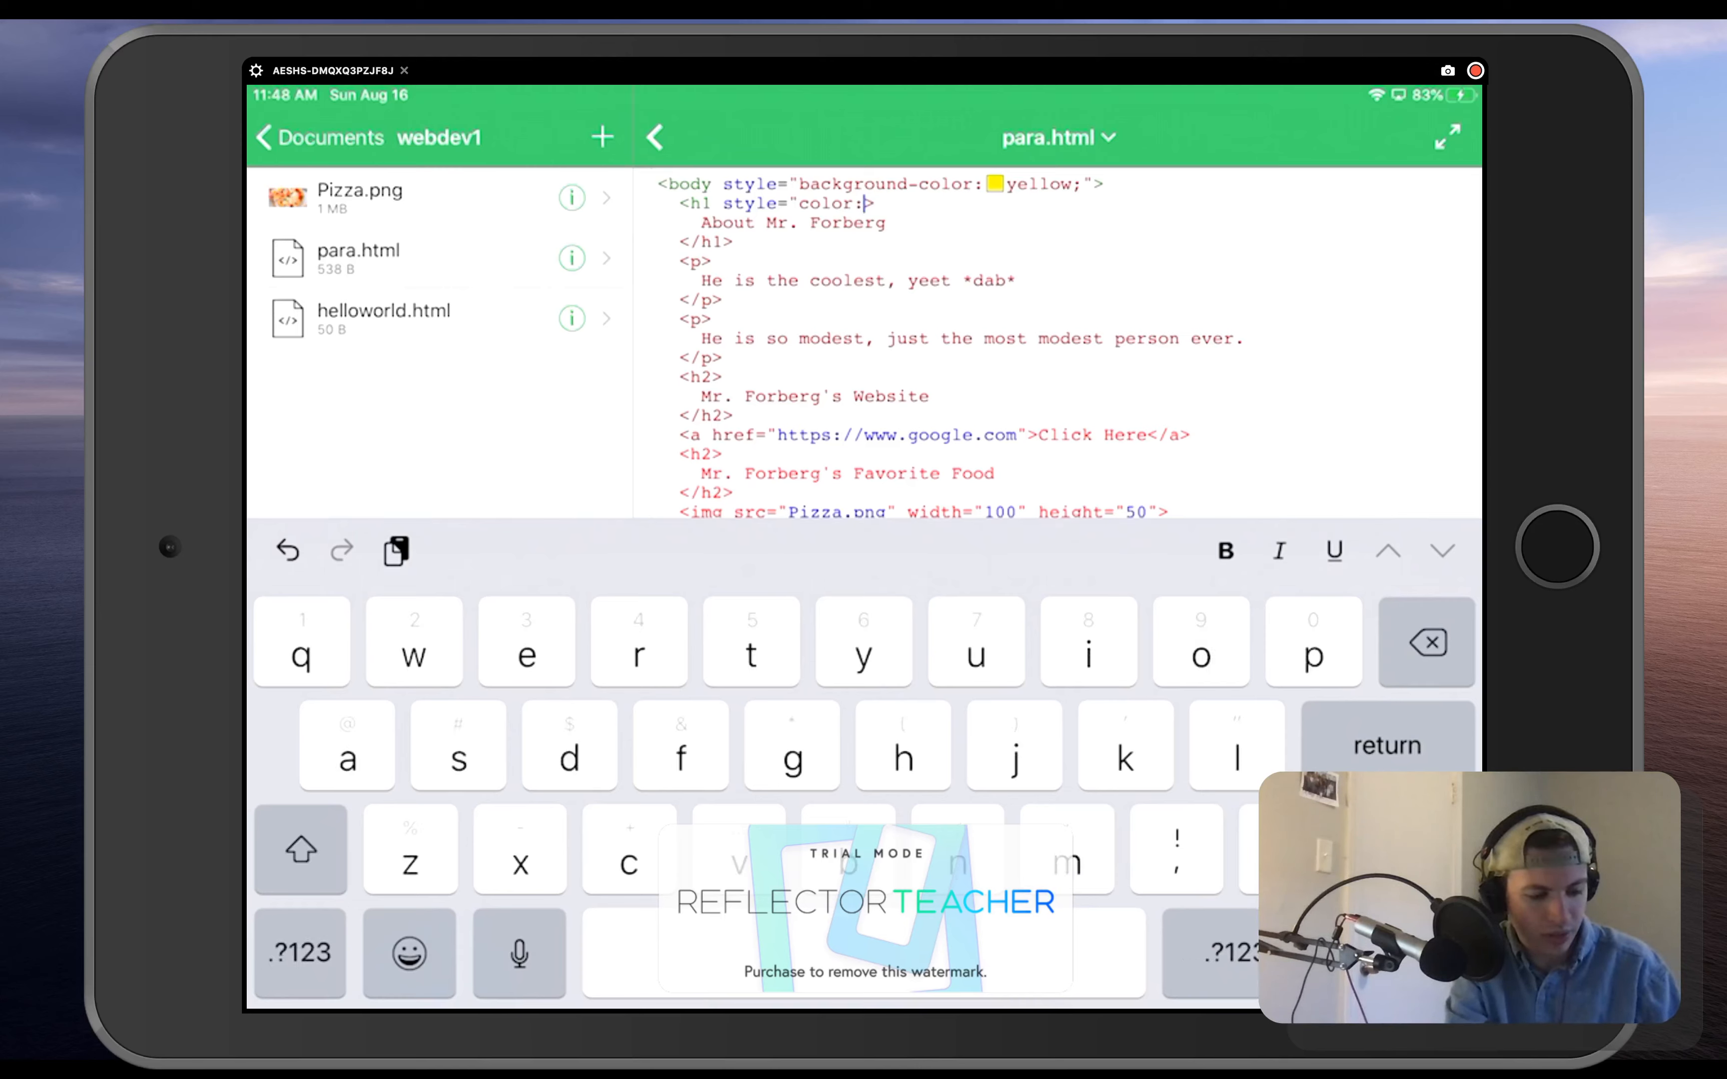
{"action": "type", "text": "tomato"}
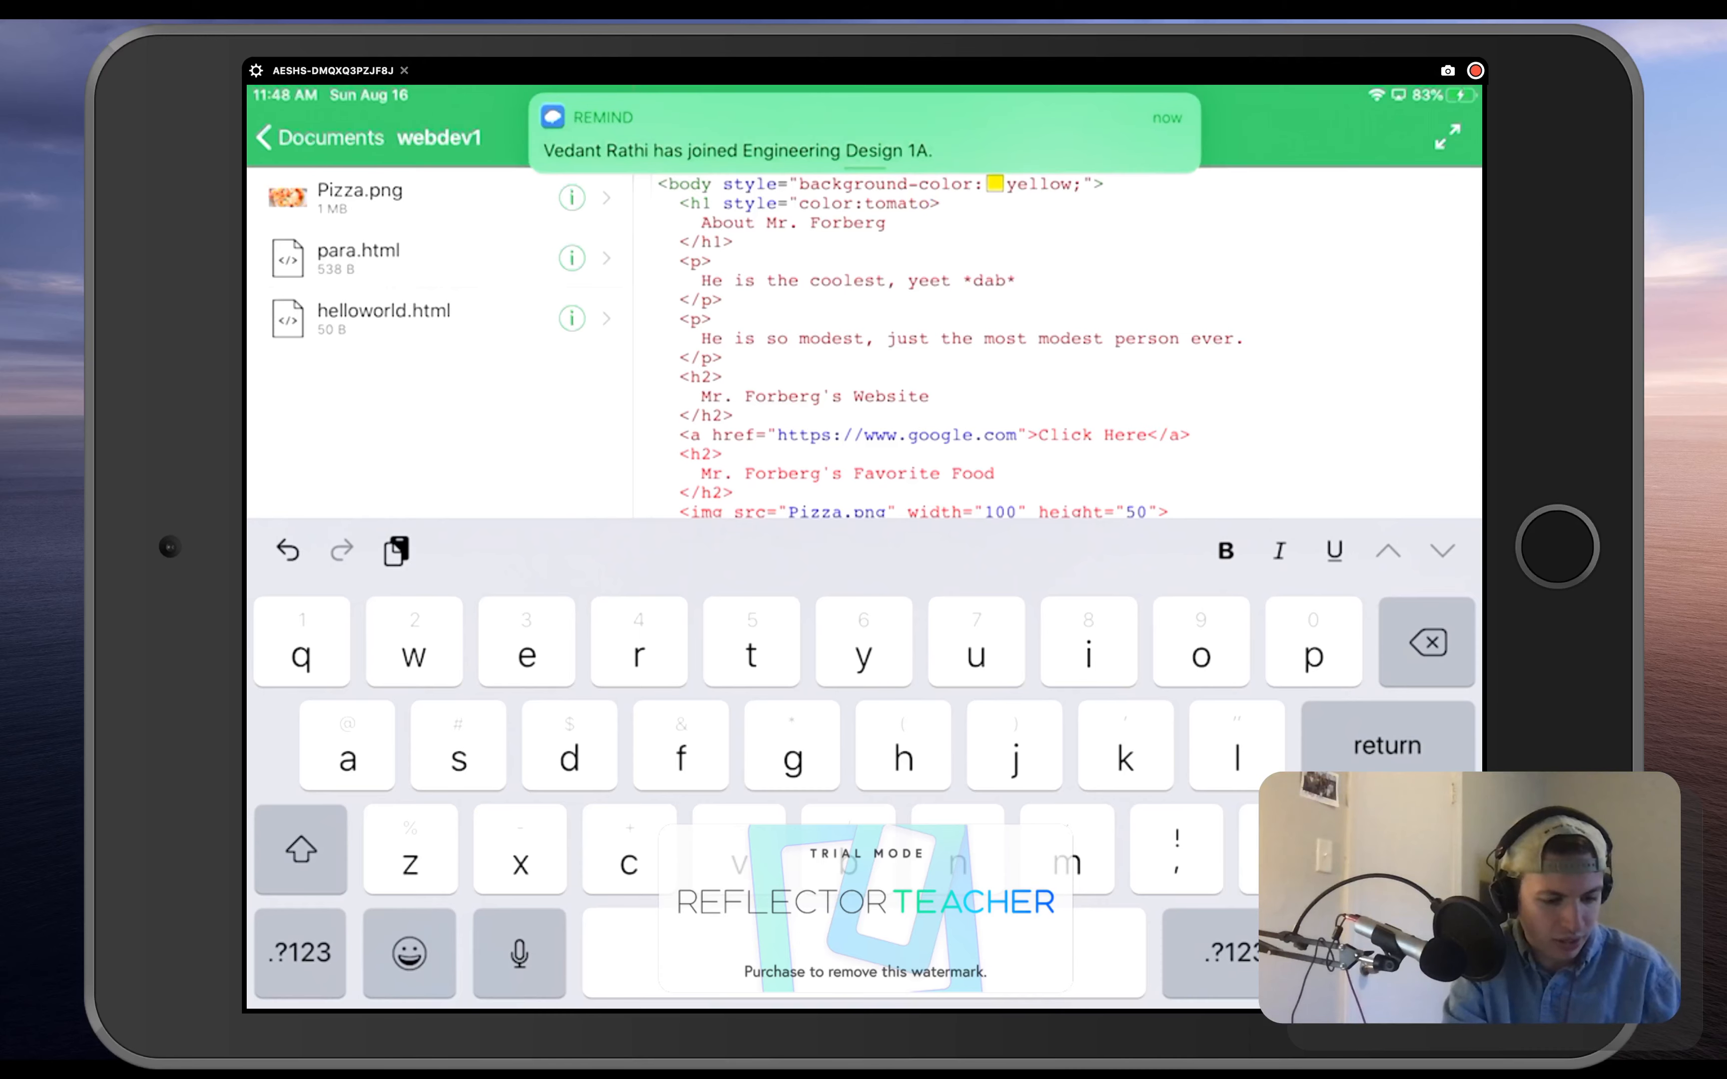
{"action": "left_click", "coordinate": [300, 953]}
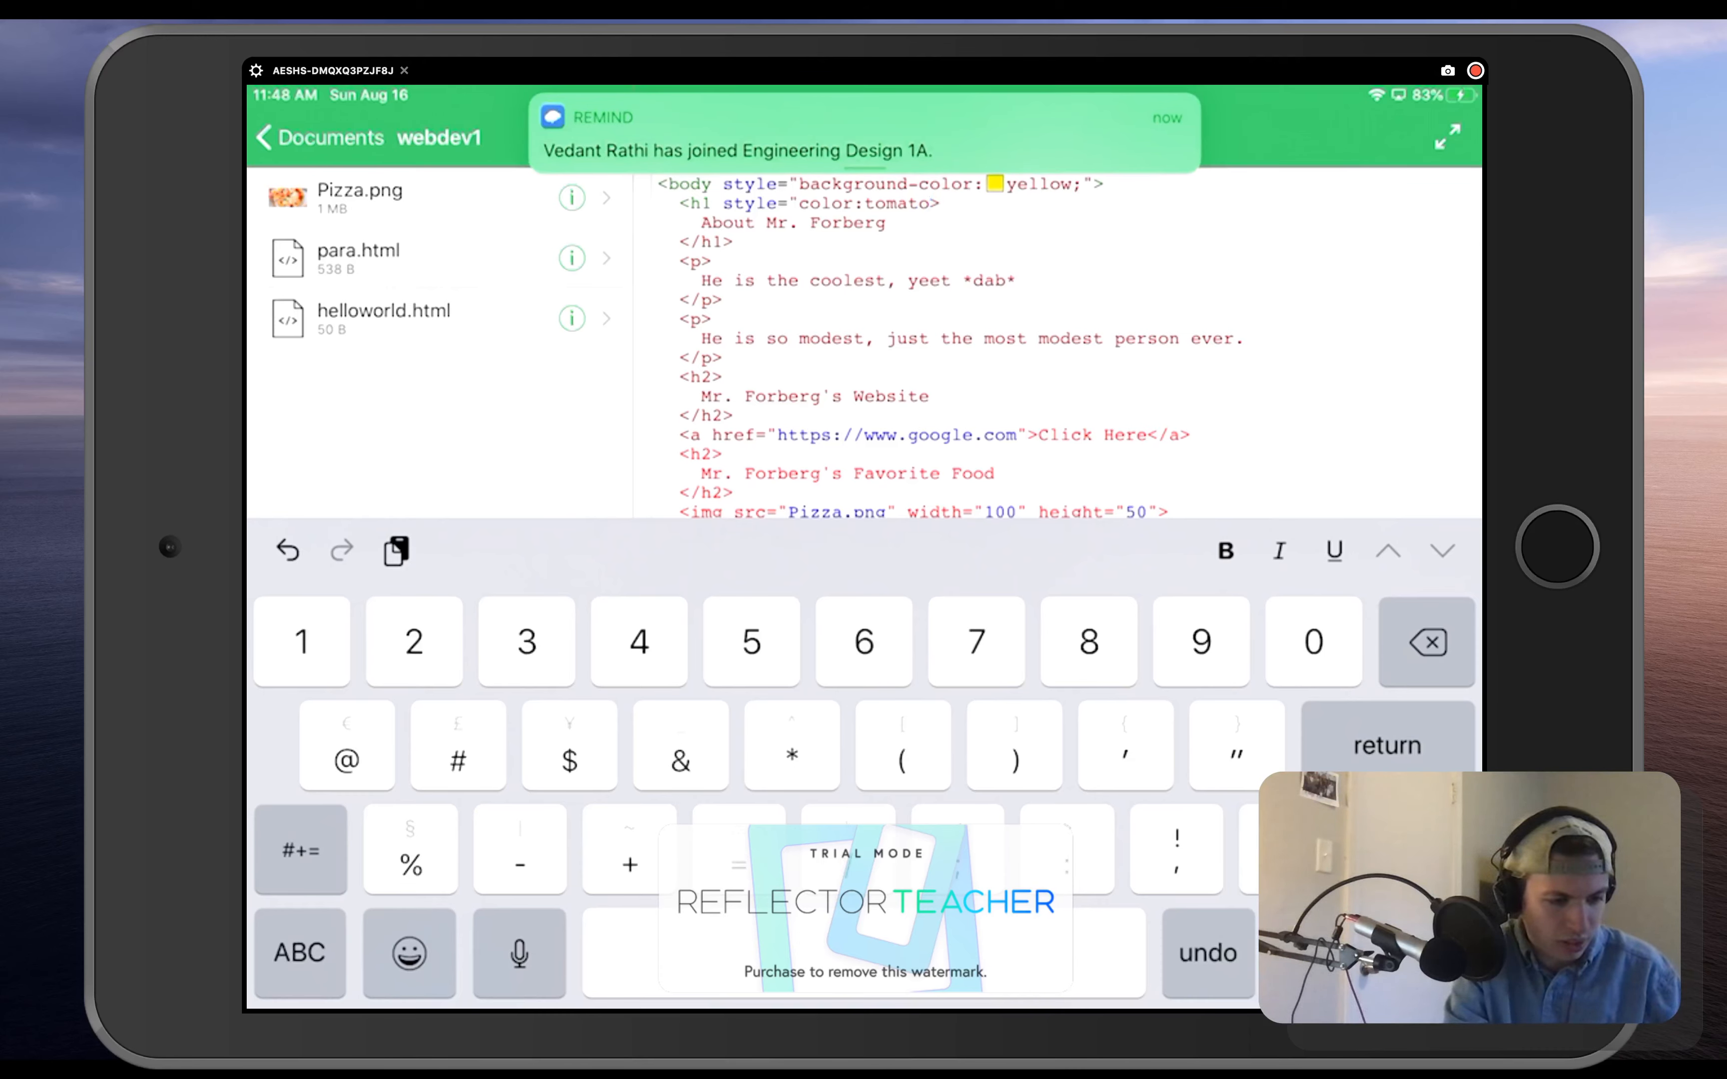